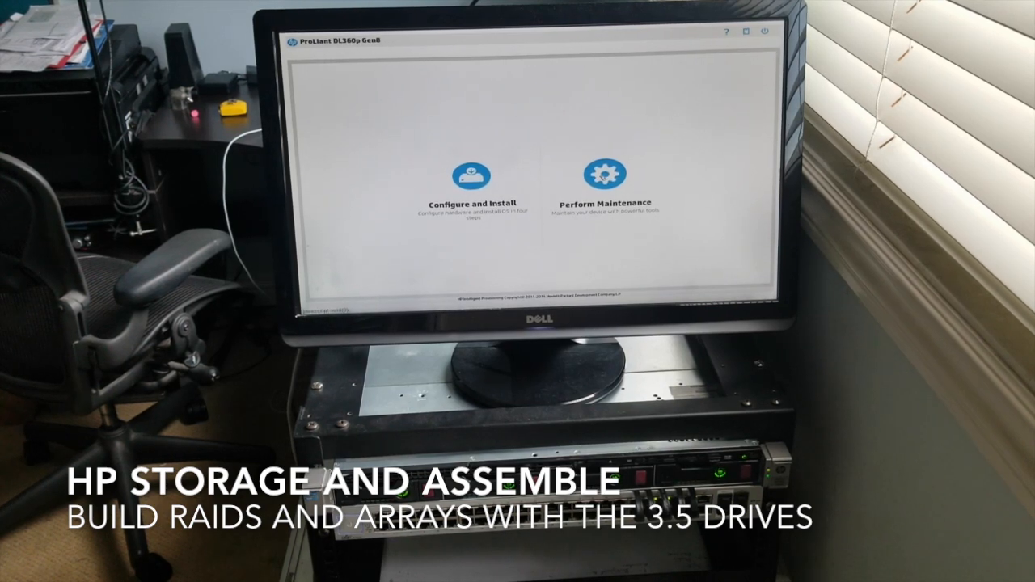
Launch HPE Smart Storage Administrator from Intelligent Provisioning's Perform Maintenance menu.
{"action": "left_click", "coordinate": [598, 172]}
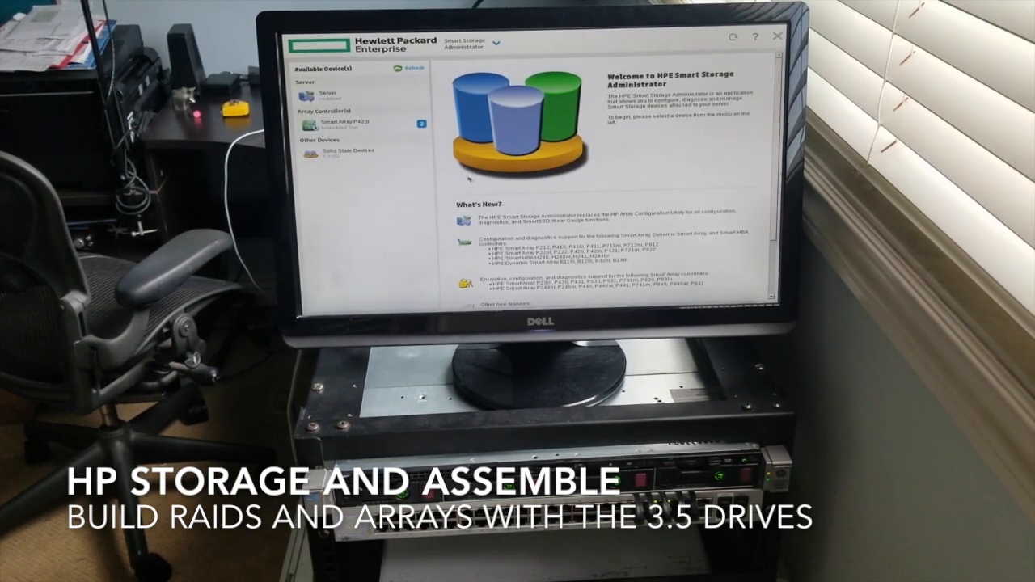
Select the Smart Array P420i controller and bring up its Configure page.
{"action": "left_click", "coordinate": [349, 122]}
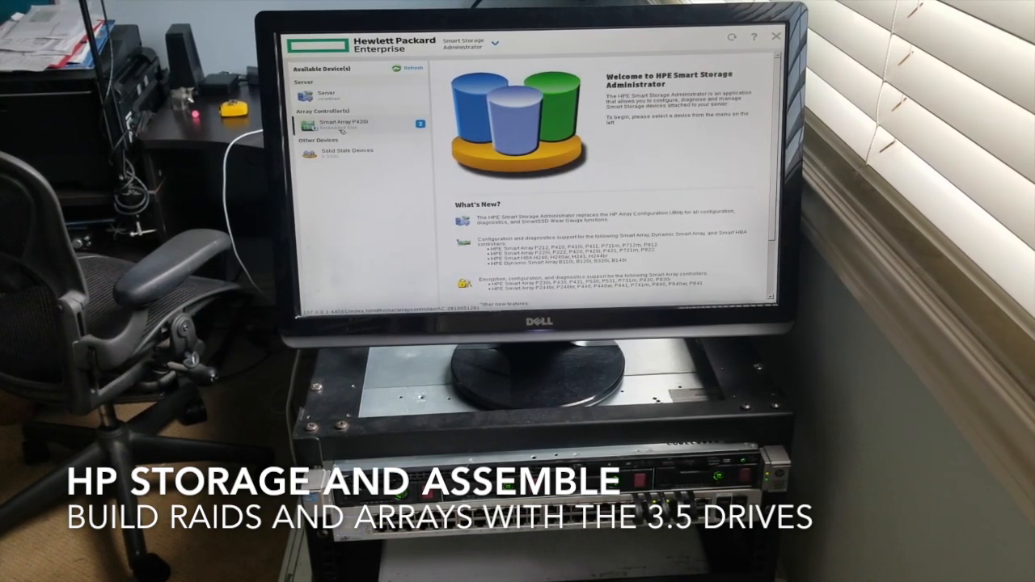
{"action": "left_click", "coordinate": [346, 124]}
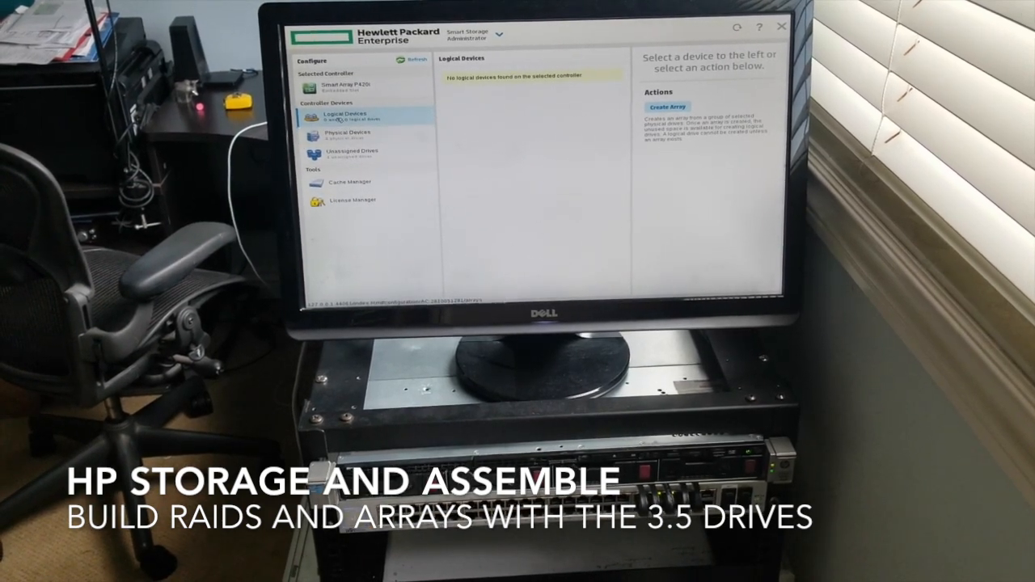
Browse Physical Devices to Unassigned Drives and select the Bay 1 4 TB drive.
{"action": "left_click", "coordinate": [346, 132]}
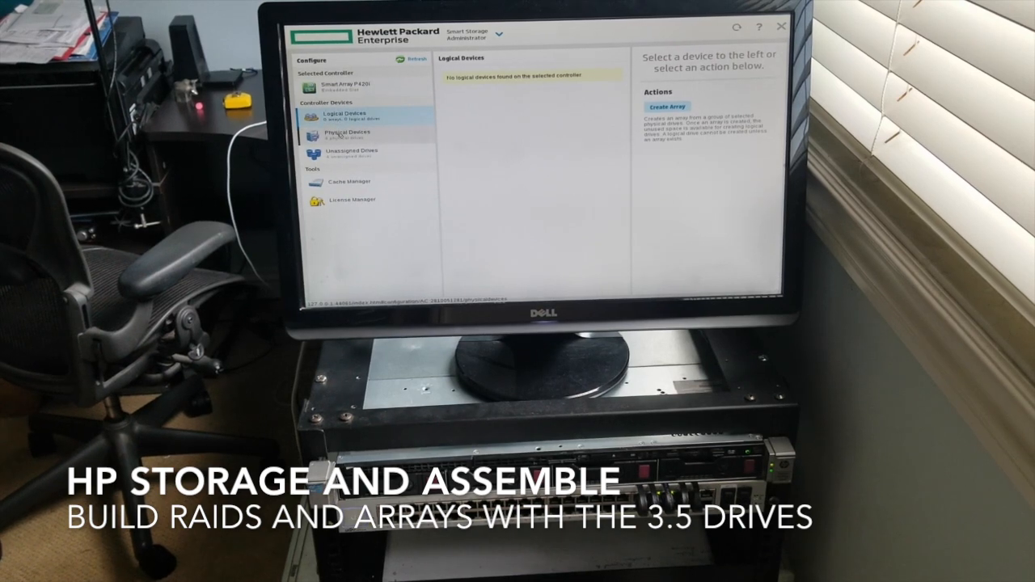
{"action": "left_click", "coordinate": [347, 135]}
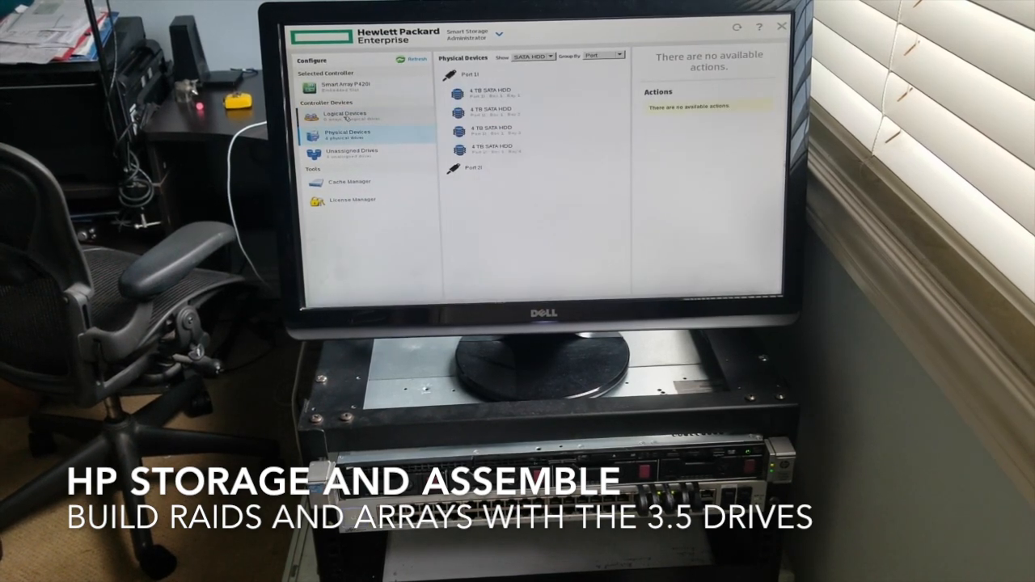
{"action": "left_click", "coordinate": [351, 152]}
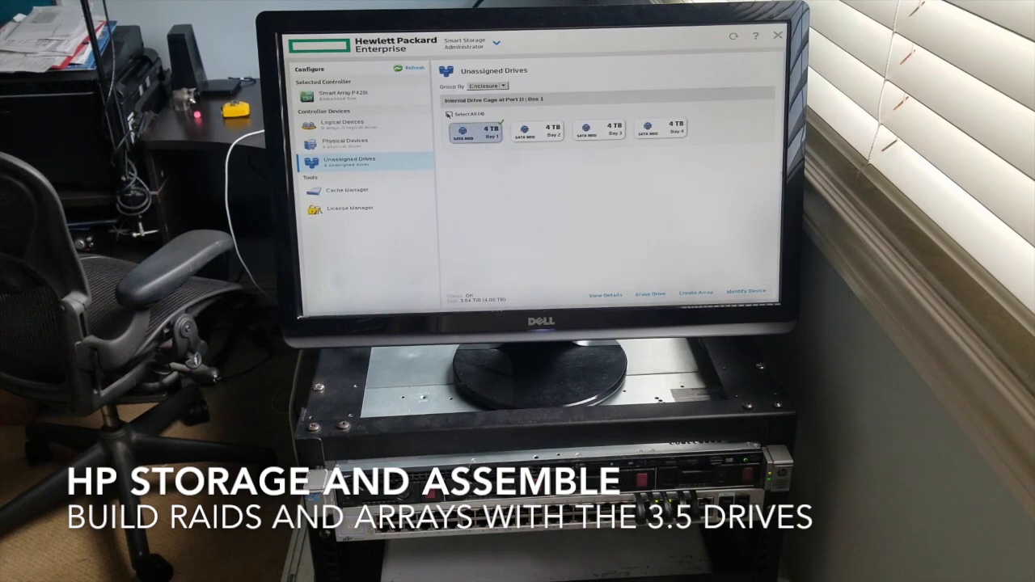
Select all four unassigned drives, start Create Array, then cancel it.
{"action": "left_click", "coordinate": [449, 114]}
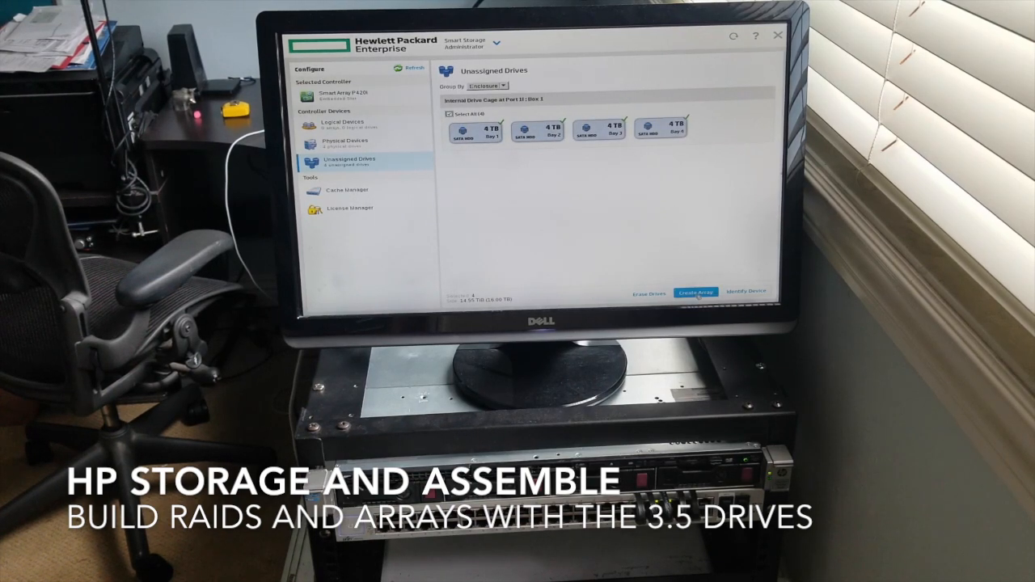
{"action": "left_click", "coordinate": [694, 291]}
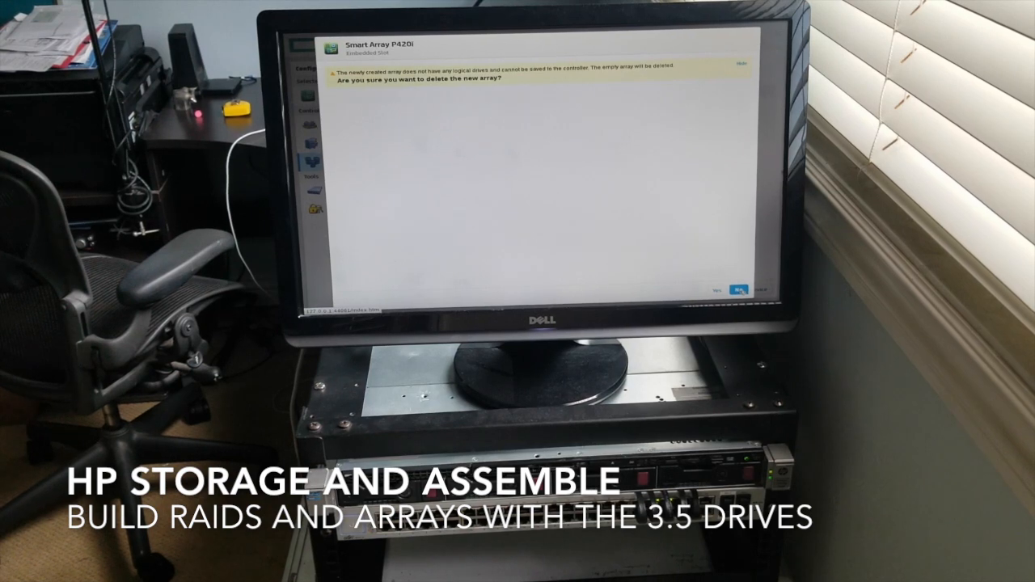
Confirm deleting the empty array and reselect only the Bay 1 drive.
{"action": "left_click", "coordinate": [715, 290]}
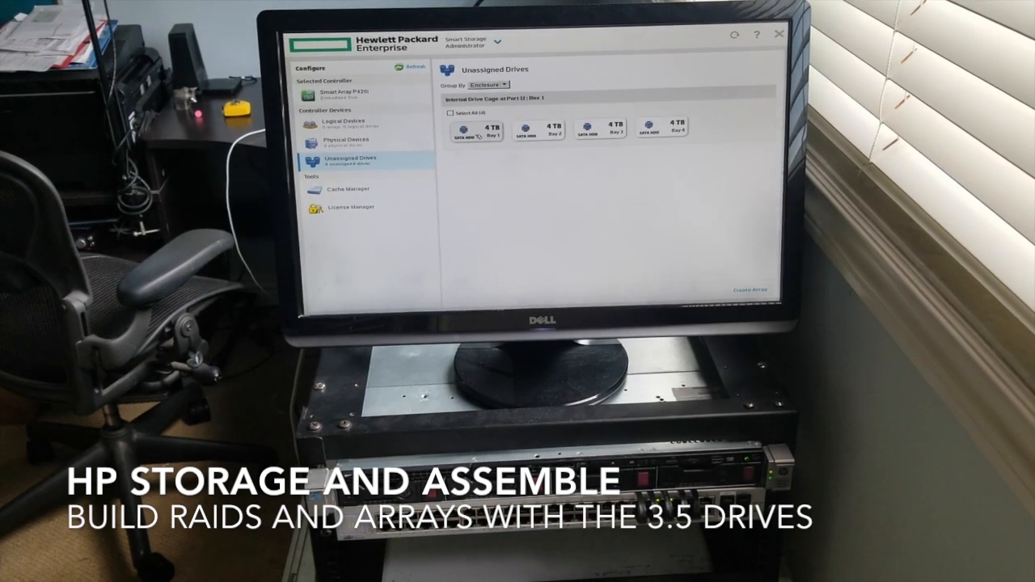
{"action": "left_click", "coordinate": [477, 133]}
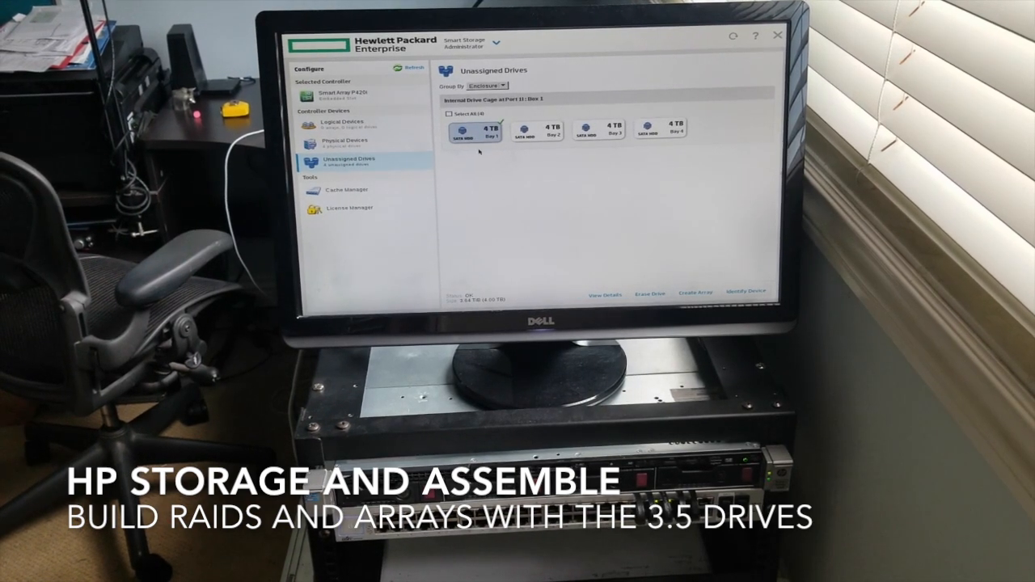
{"action": "left_click", "coordinate": [451, 114]}
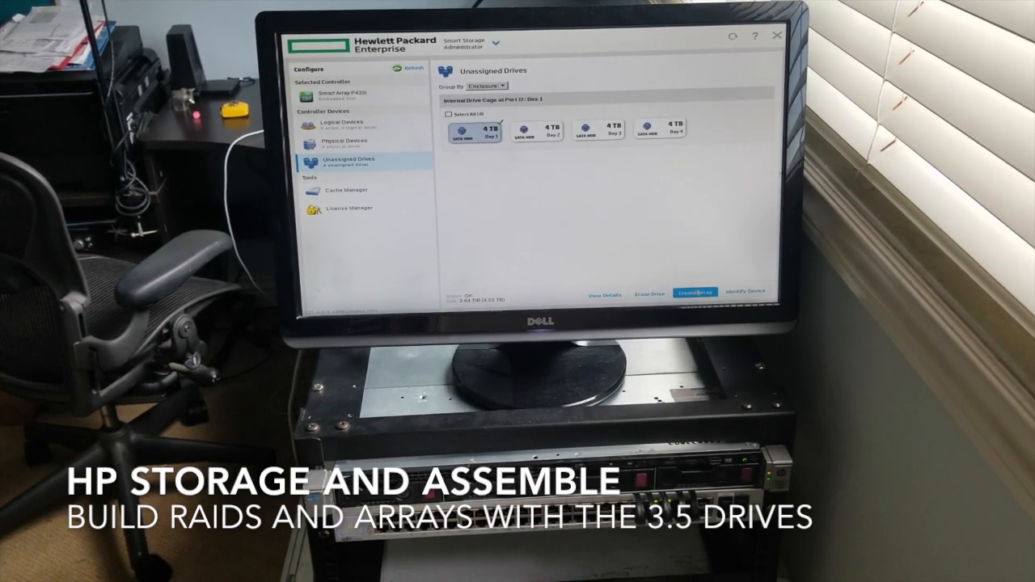
{"action": "left_click", "coordinate": [469, 130]}
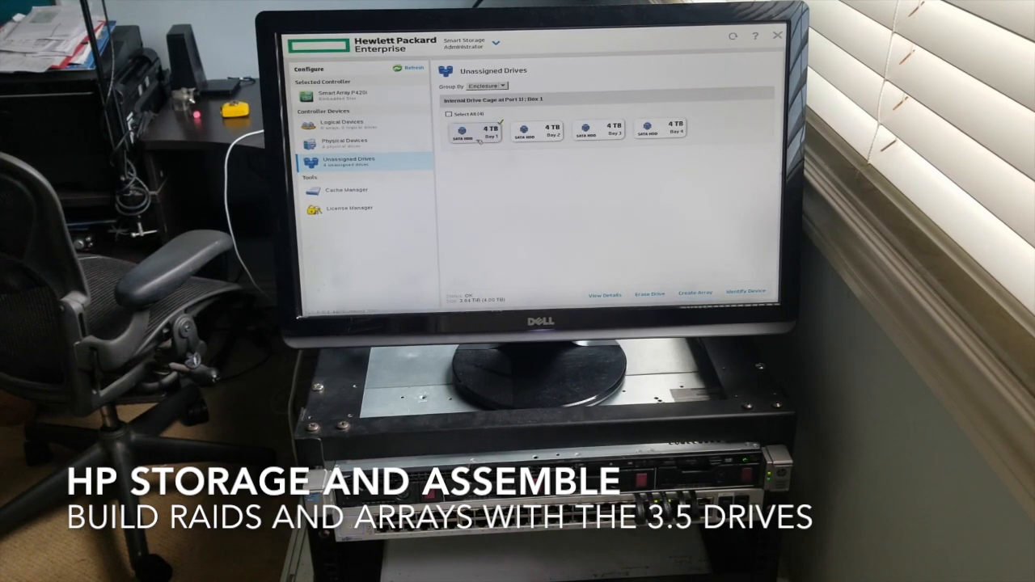
{"action": "left_click", "coordinate": [475, 131]}
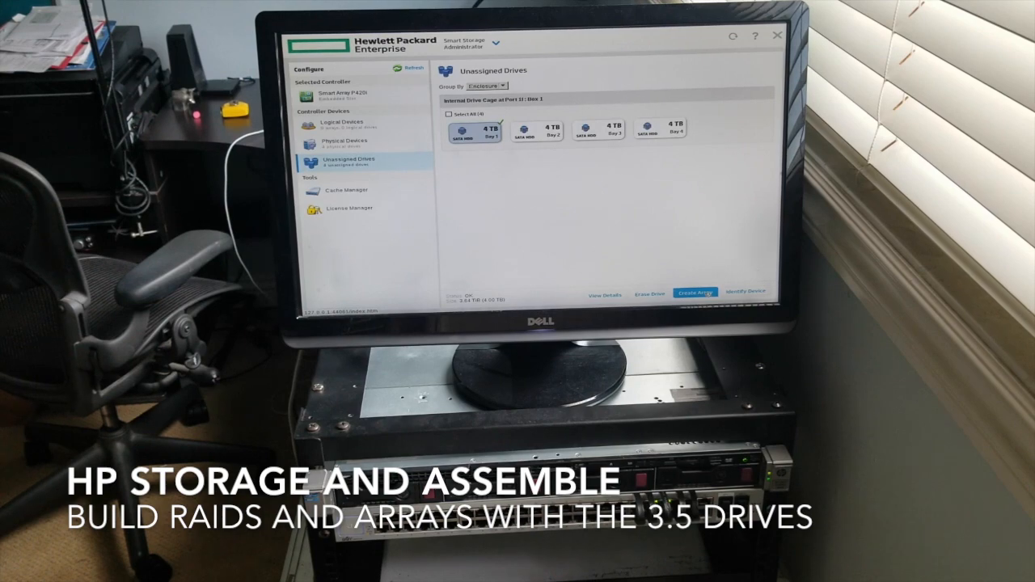
Create an array from Bay 1 and a default RAID 0 logical drive.
{"action": "left_click", "coordinate": [694, 293]}
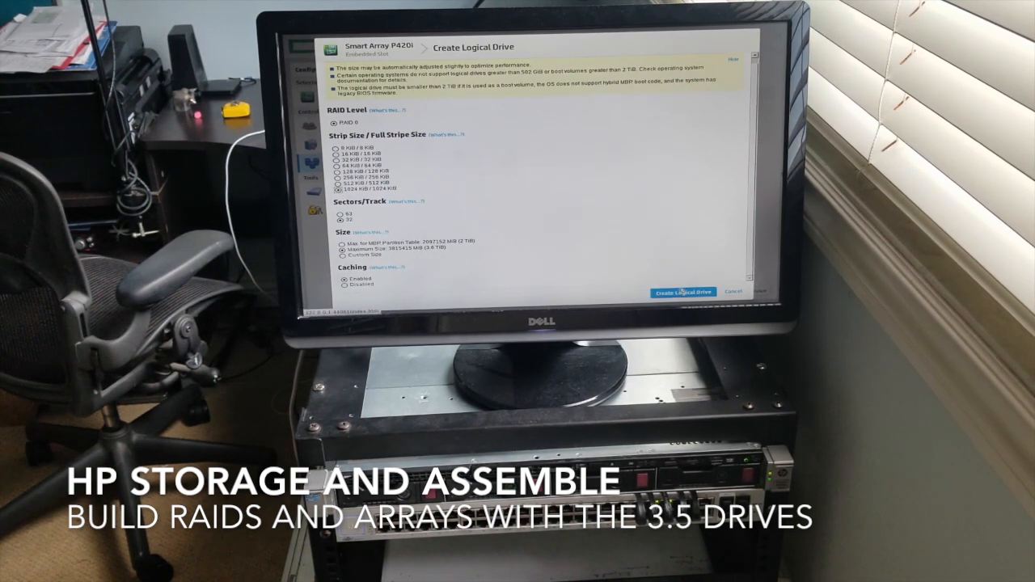
{"action": "left_click", "coordinate": [683, 292]}
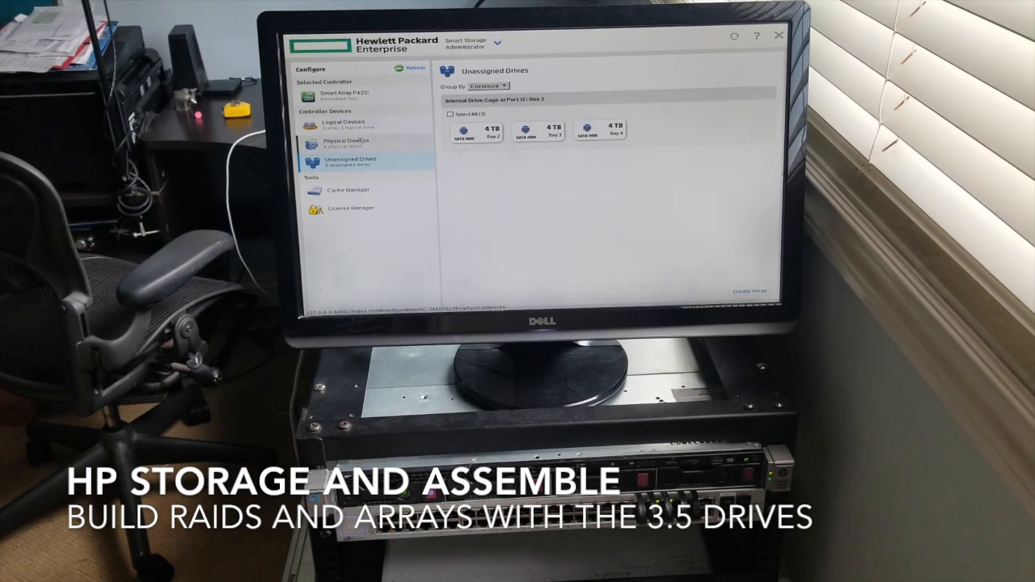
Review Array A under Logical Devices, then select the Bay 2 and Bay 3 drives.
{"action": "left_click", "coordinate": [333, 124]}
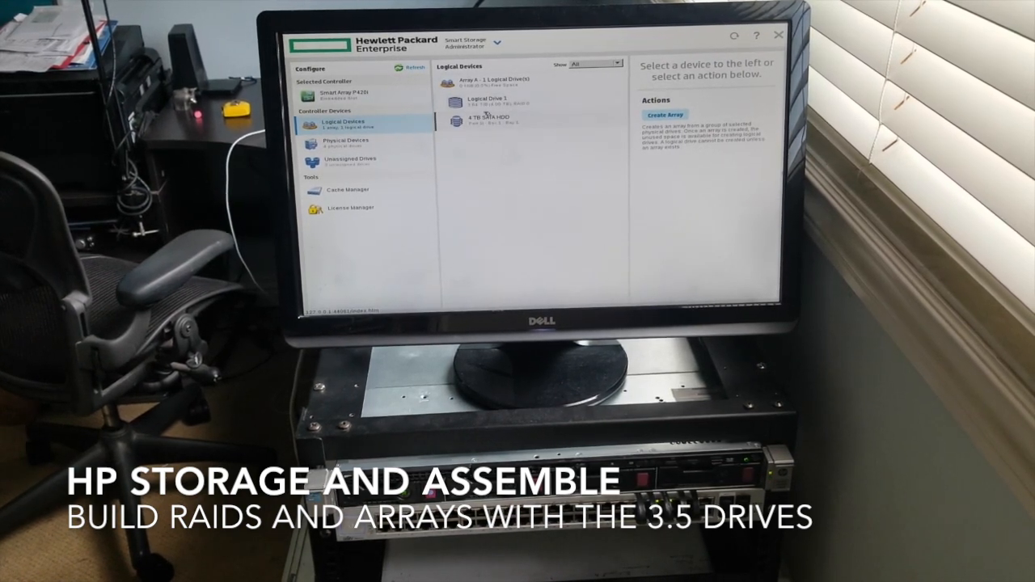
{"action": "left_click", "coordinate": [334, 143]}
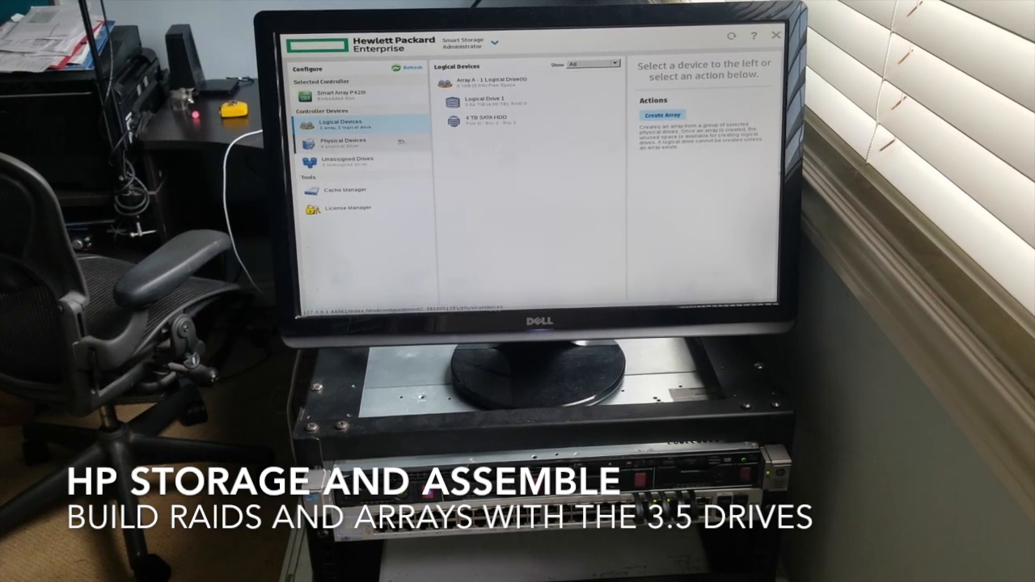
{"action": "left_click", "coordinate": [342, 161]}
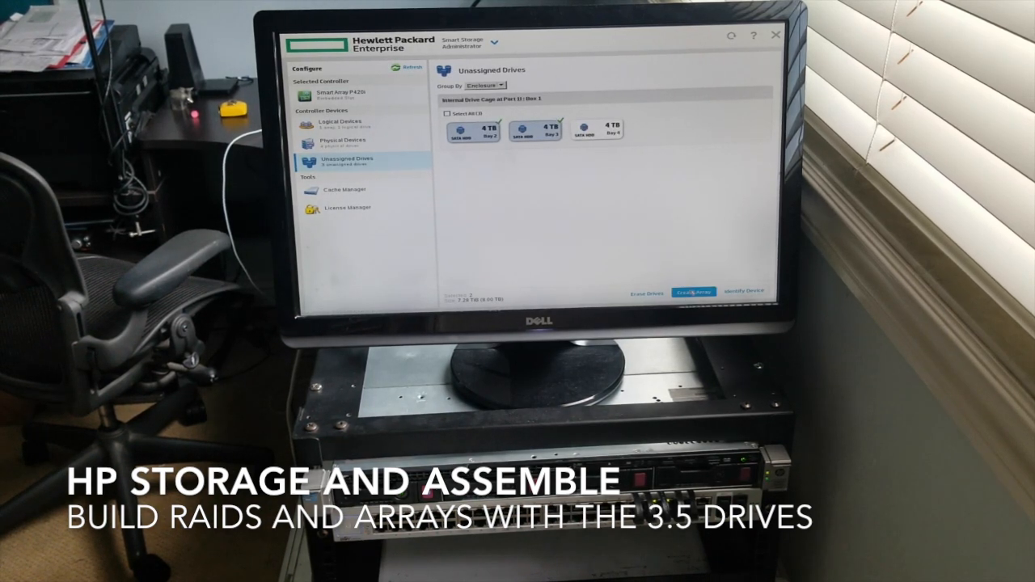
Create an array from Bays 2 and 3, choosing RAID 1 for its logical drive.
{"action": "left_click", "coordinate": [466, 129]}
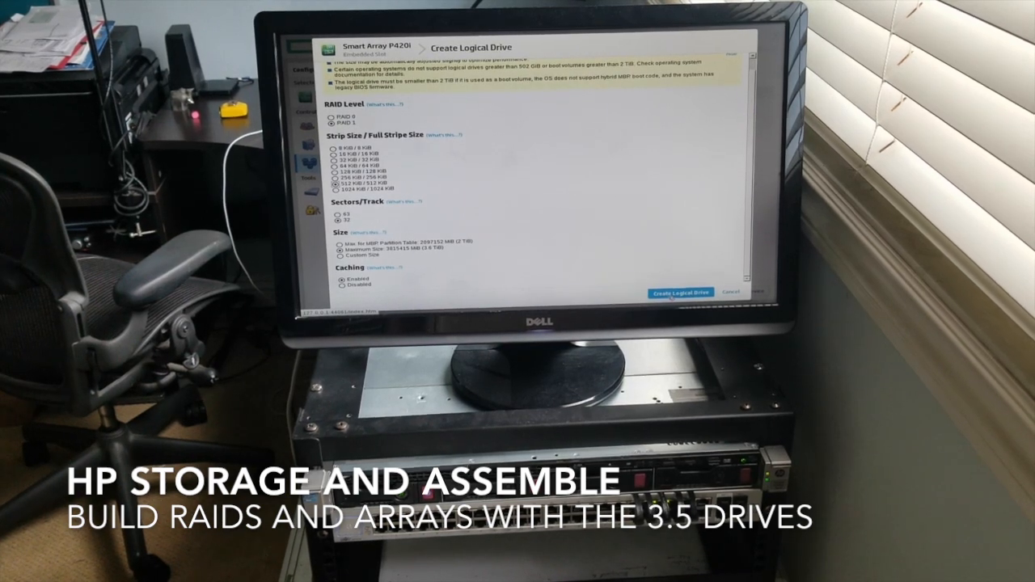
Confirm Create Logical Drive for the RAID 1 drive on Bays 2–3.
{"action": "left_click", "coordinate": [681, 291]}
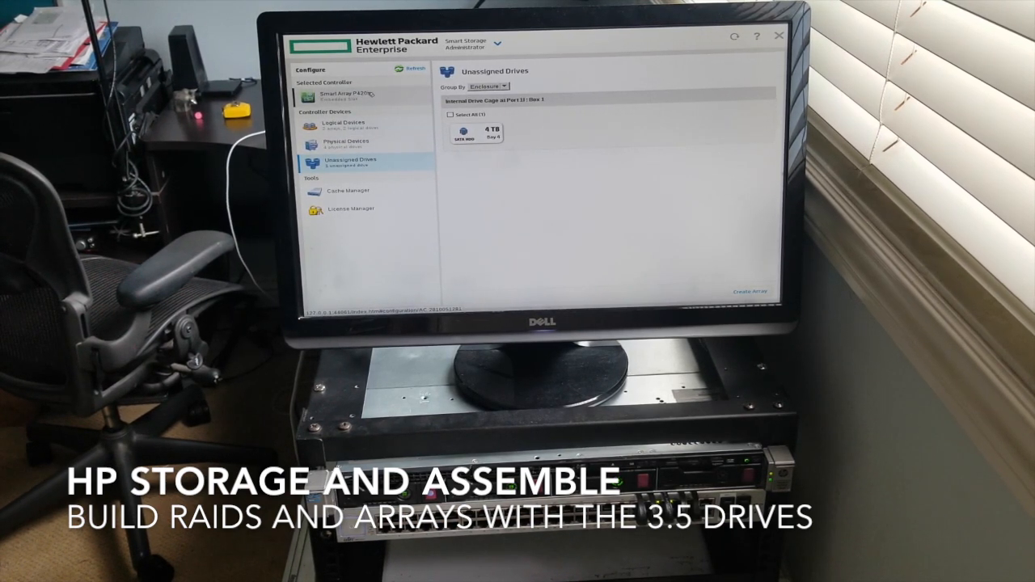
Inspect Array A's drive and Logical Drive 1, then return to Unassigned Drives.
{"action": "left_click", "coordinate": [339, 123]}
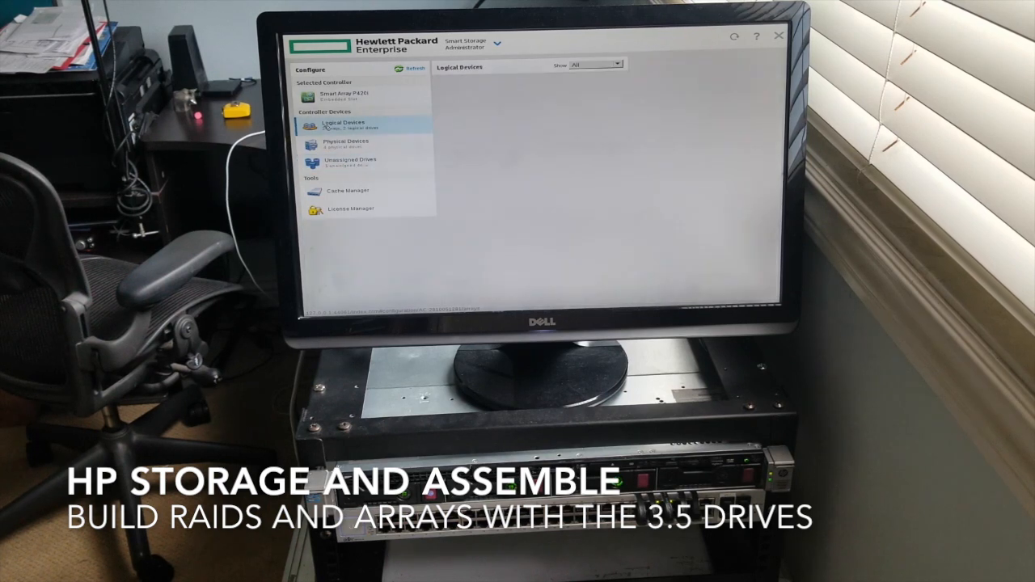
{"action": "left_click", "coordinate": [337, 125]}
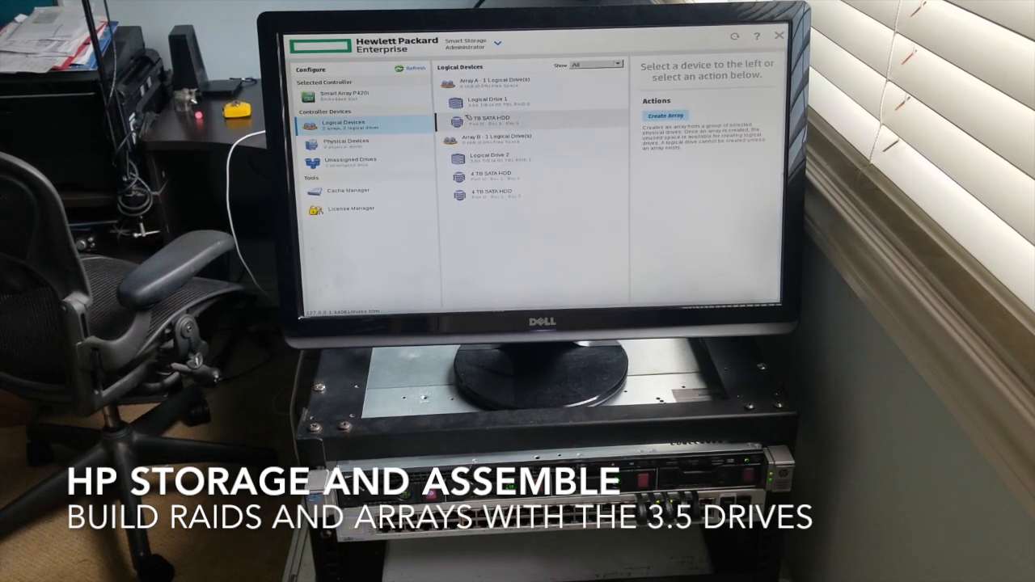
{"action": "left_click", "coordinate": [485, 101]}
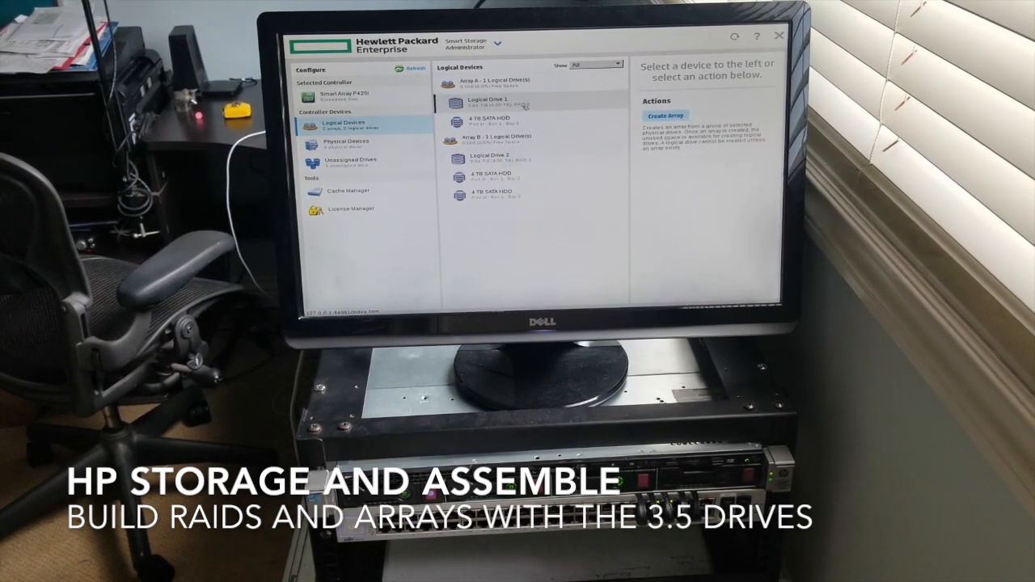
{"action": "left_click", "coordinate": [493, 122]}
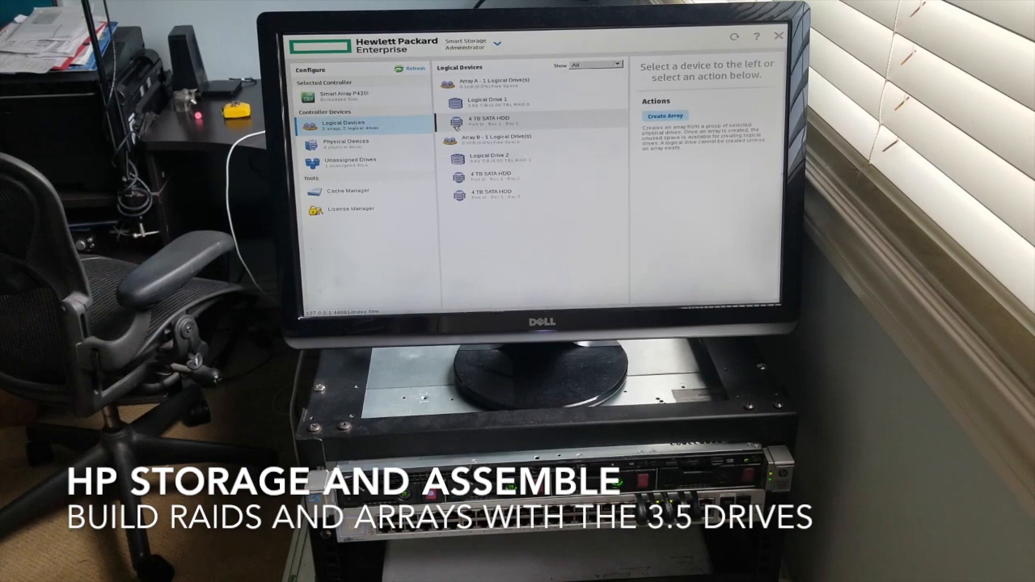
{"action": "left_click", "coordinate": [348, 159]}
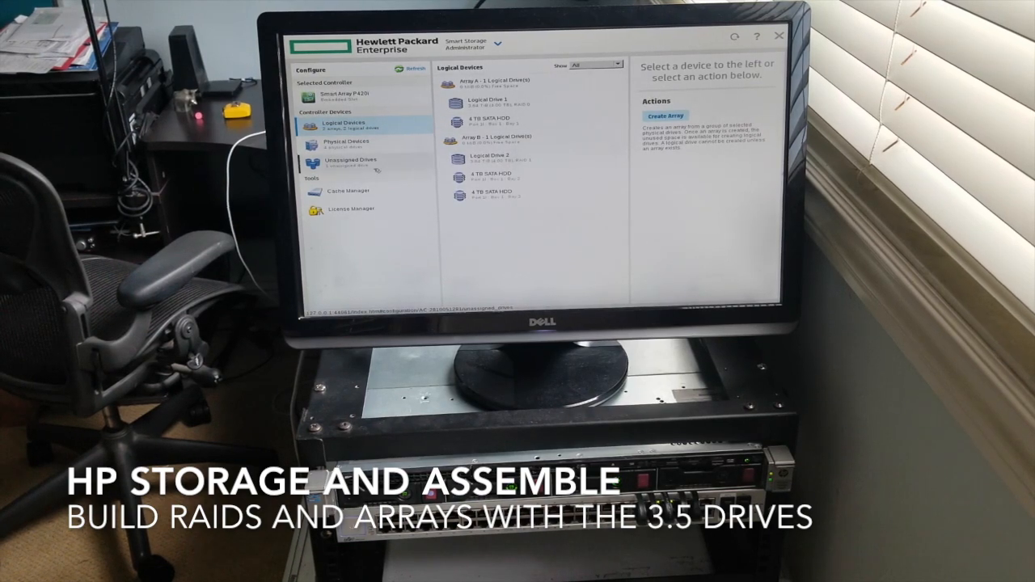